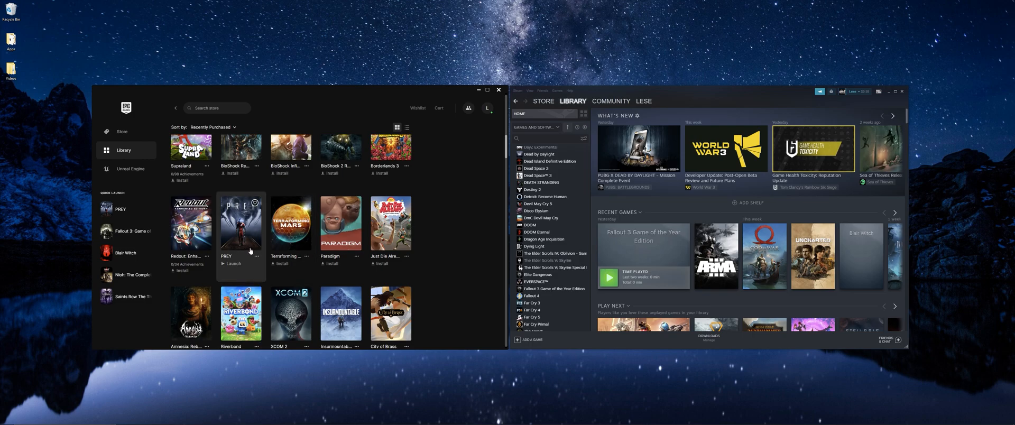
mouse_move(254, 258)
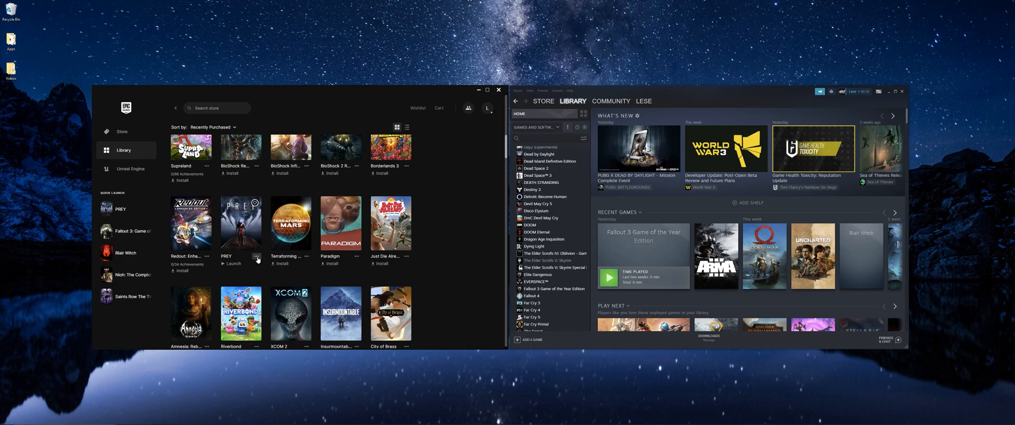
Step: Open PREY's Manage settings in Epic Games Launcher to create a desktop shortcut
click(257, 257)
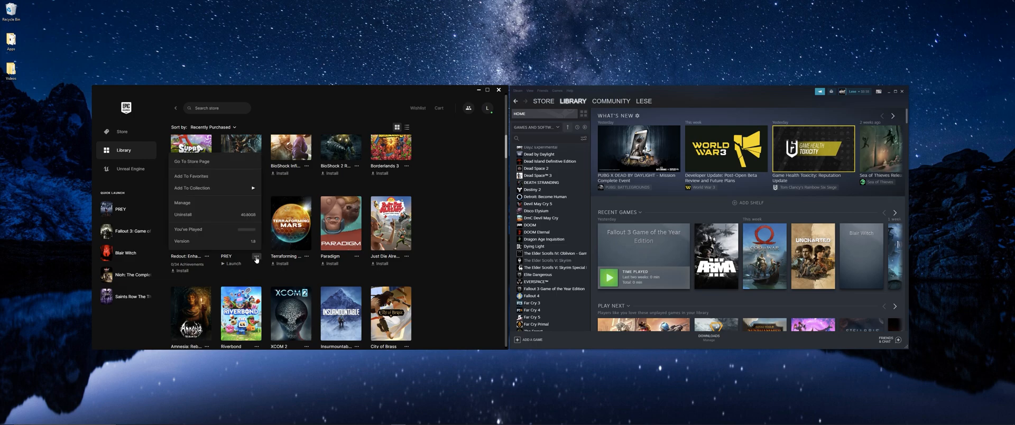
mouse_move(185, 206)
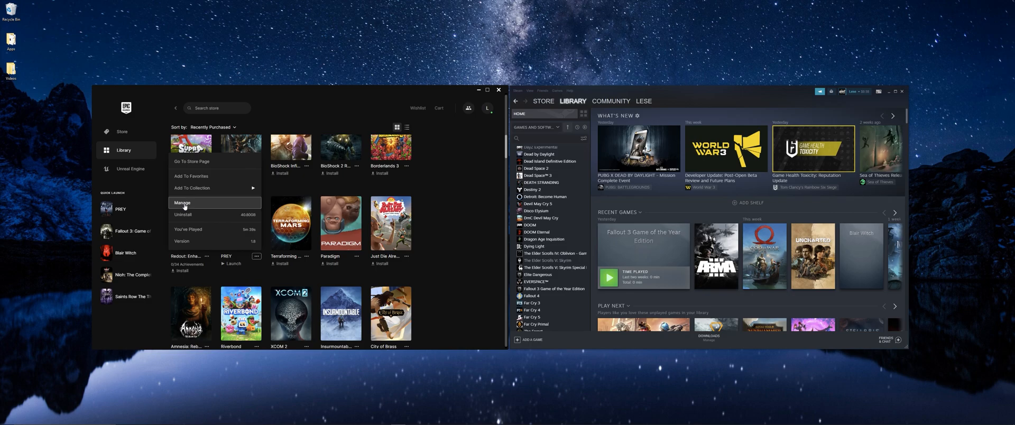
click(181, 203)
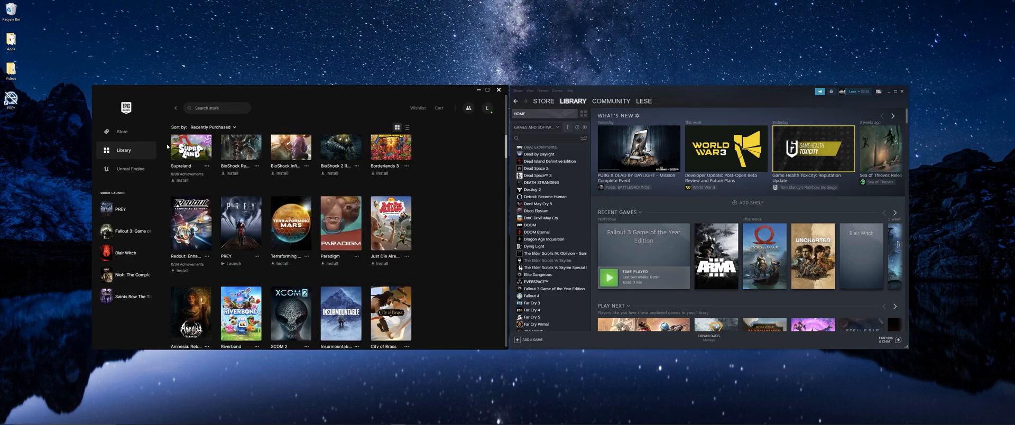
Step: Choose 'Add a Non-Steam Game' from Steam's add-a-game menu
right_click(11, 101)
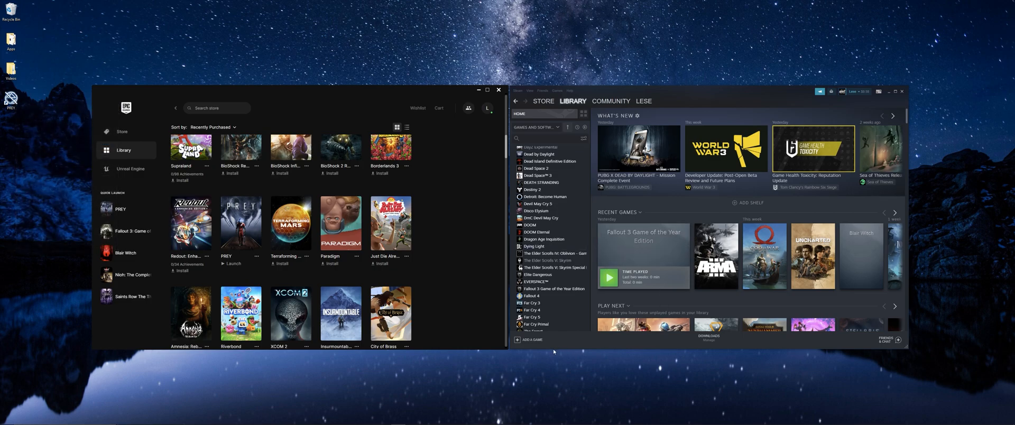
click(530, 339)
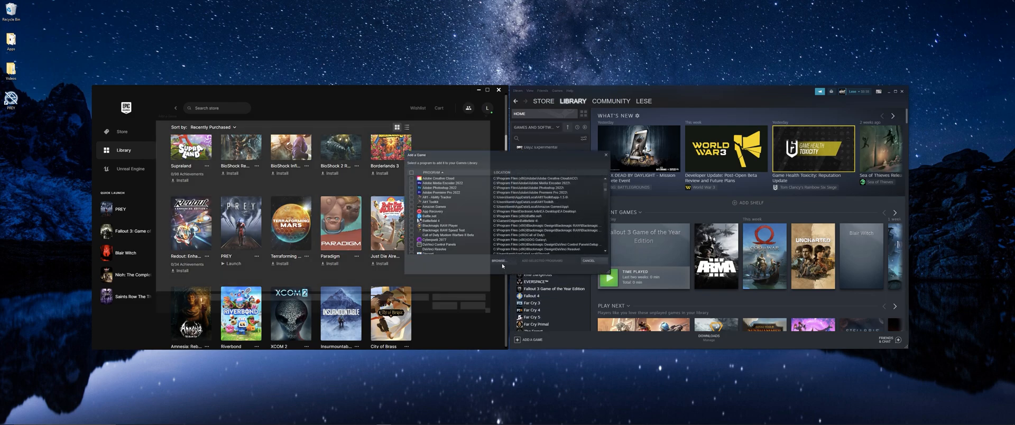
Step: Browse to Epic Games\Launcher\Engine\Binaries\Win64 on C: and pick EpicGamesLauncher
click(499, 261)
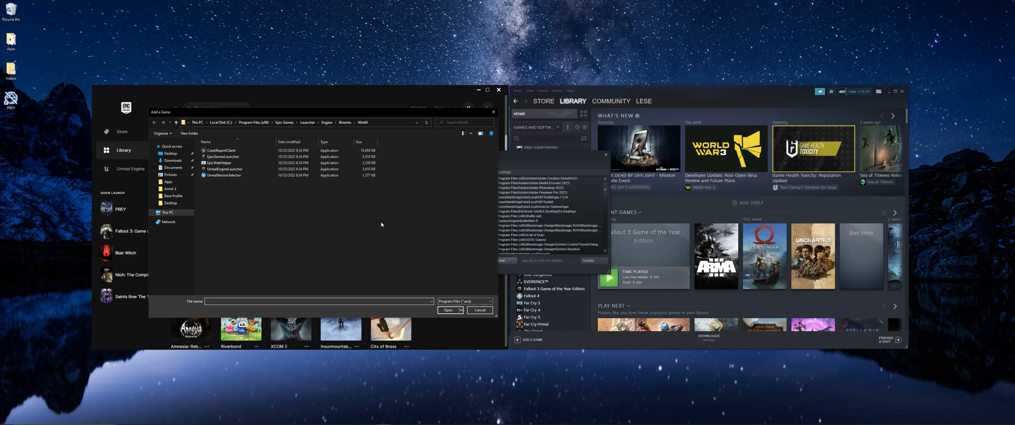
mouse_move(331, 214)
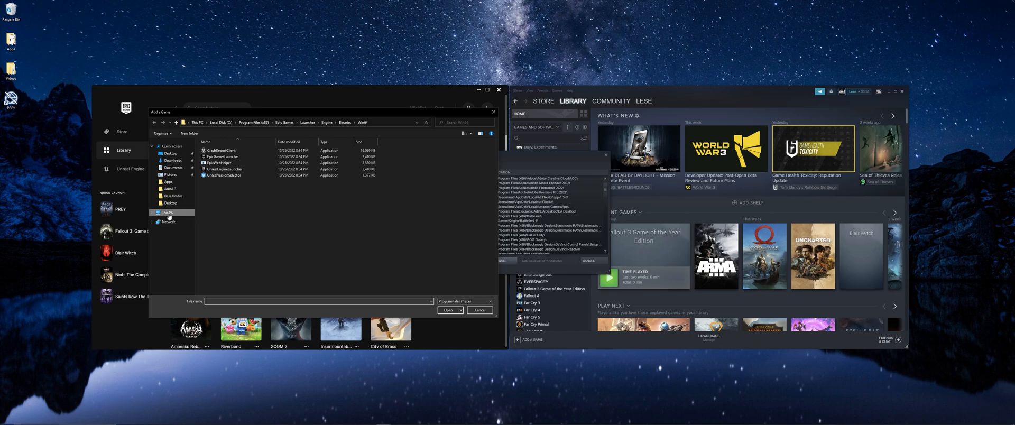
click(167, 211)
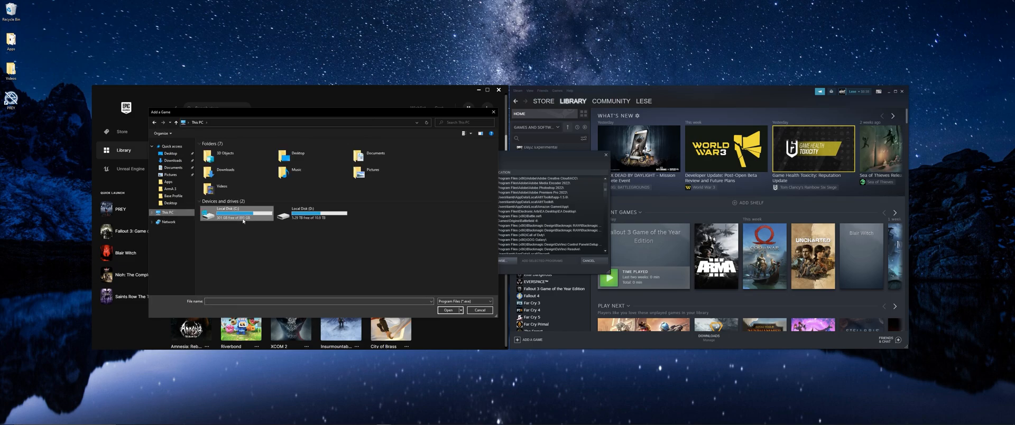
double_click(236, 214)
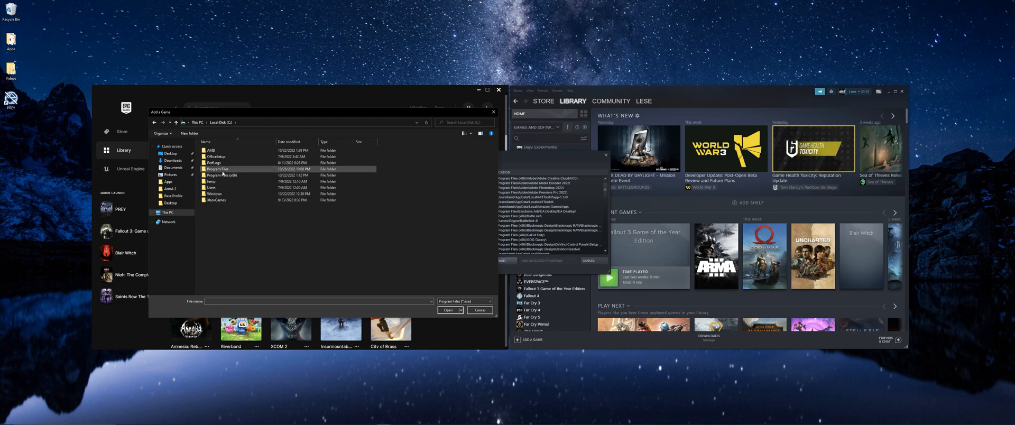
double_click(221, 176)
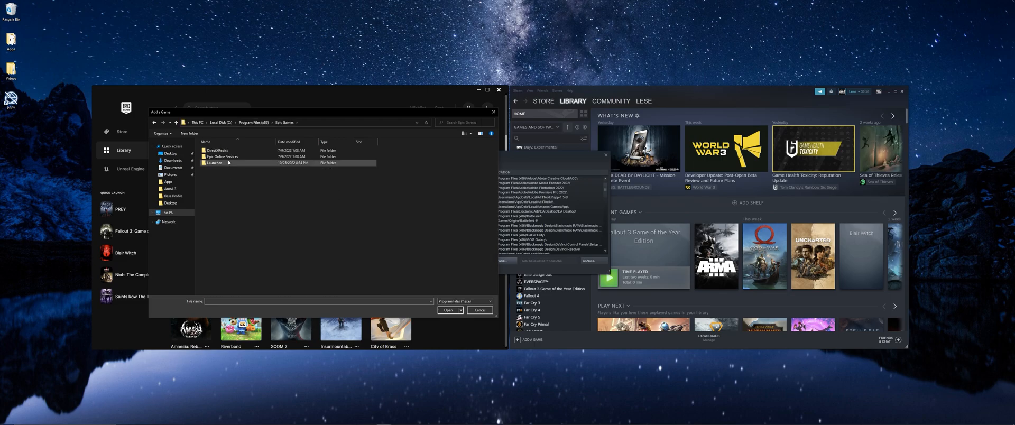
double_click(214, 163)
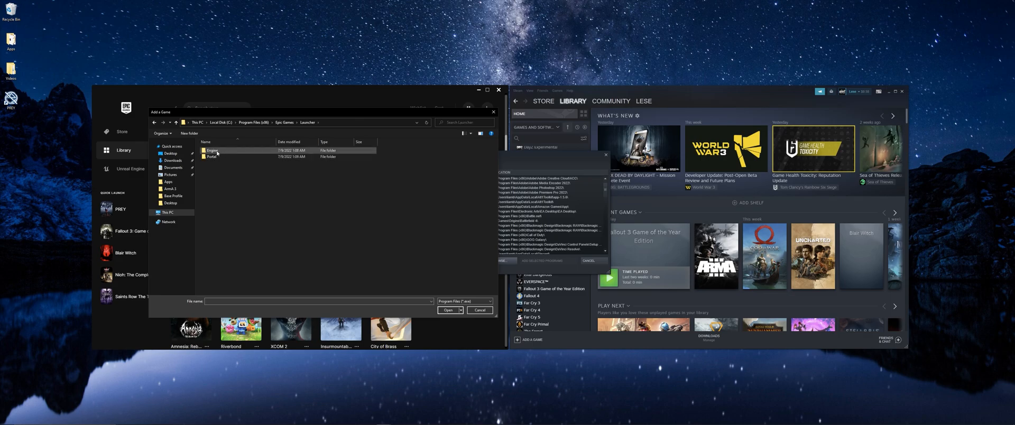
double_click(213, 151)
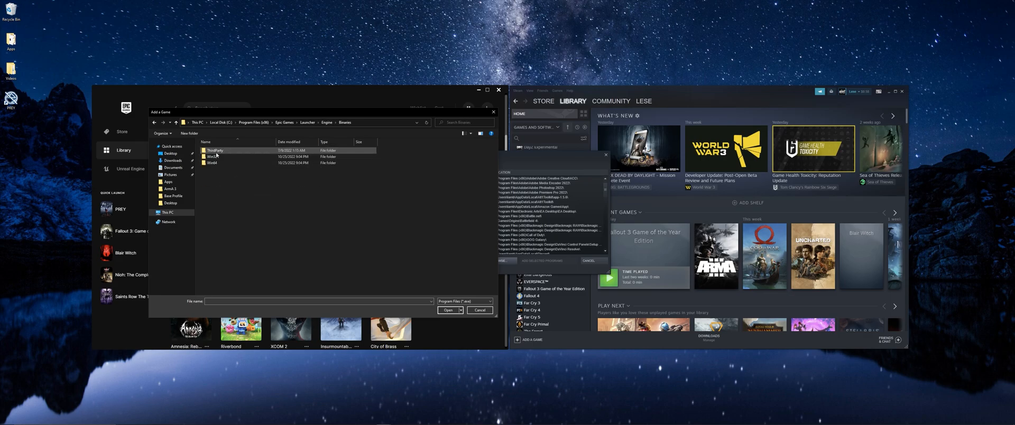
double_click(211, 162)
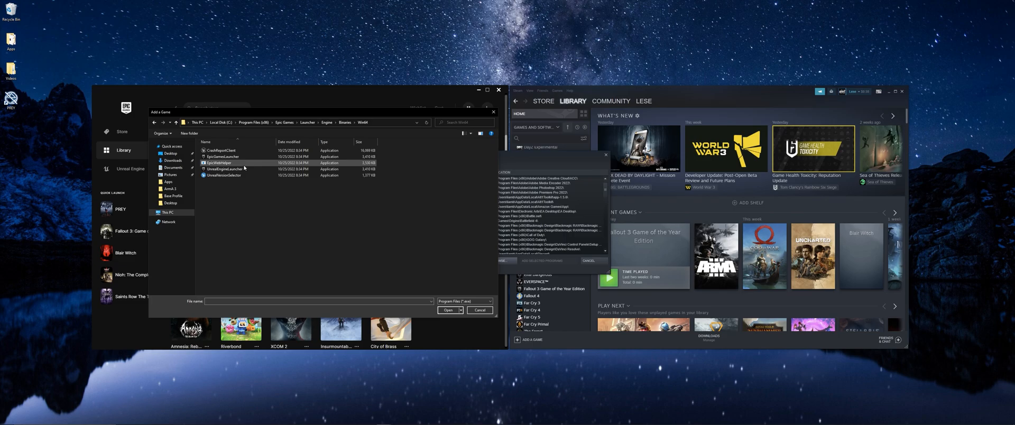
click(222, 157)
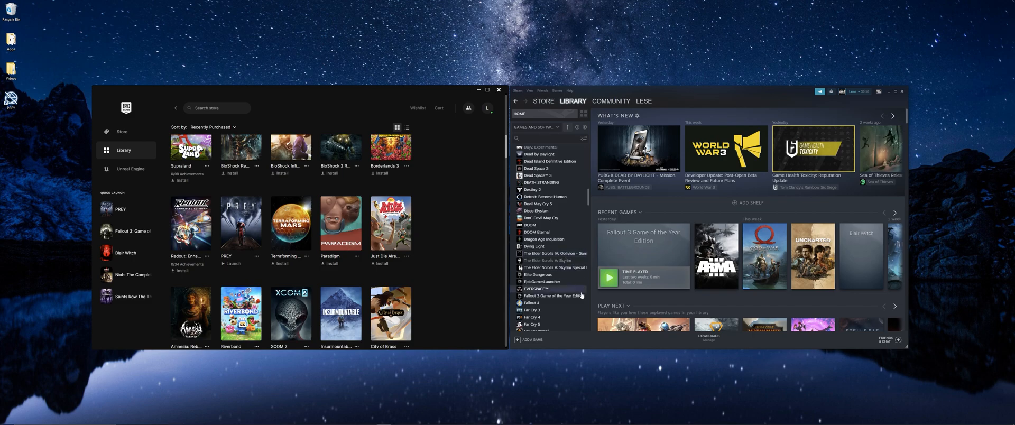
Step: Select the EpicGamesLauncher library entry and bring up its context menu
click(540, 281)
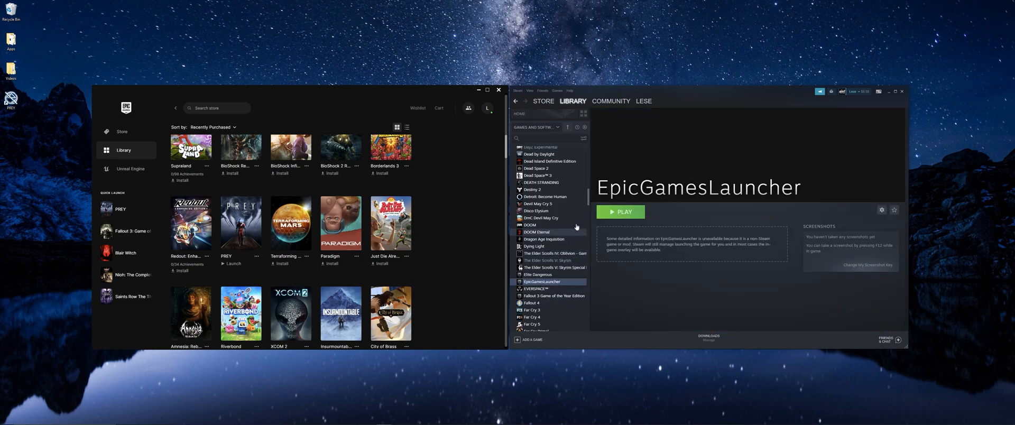
right_click(540, 281)
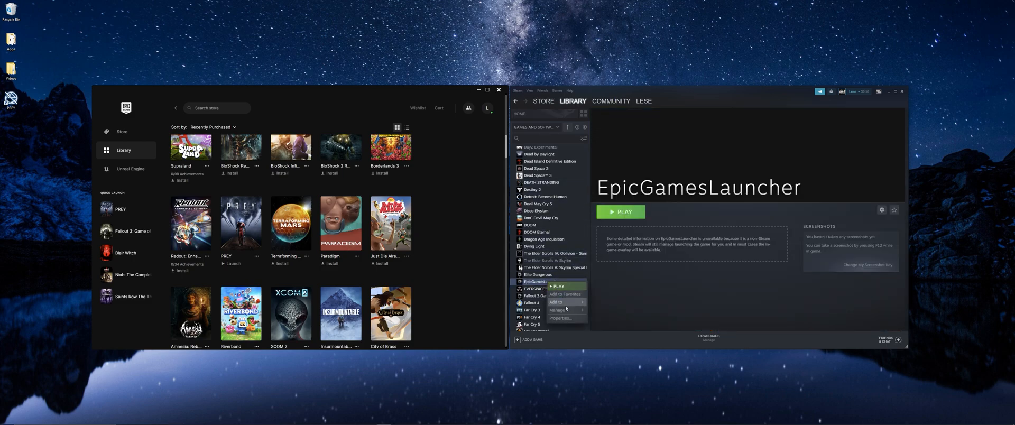
Step: In Properties, rename the shortcut PREY and paste the Epic launch string with action=launch&silent=true
click(562, 318)
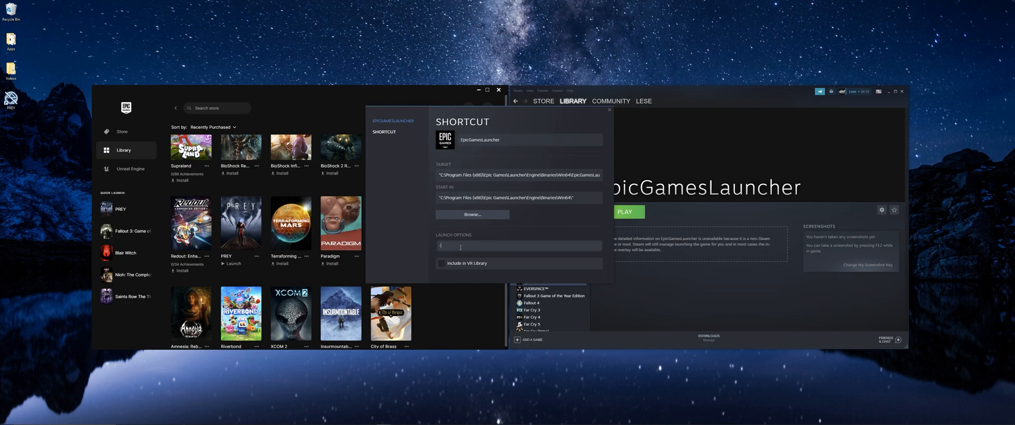
text(i68ab05ddc%3A52d88e9a6df248da913c8e99f1e4c5267action=launch&silent=true)
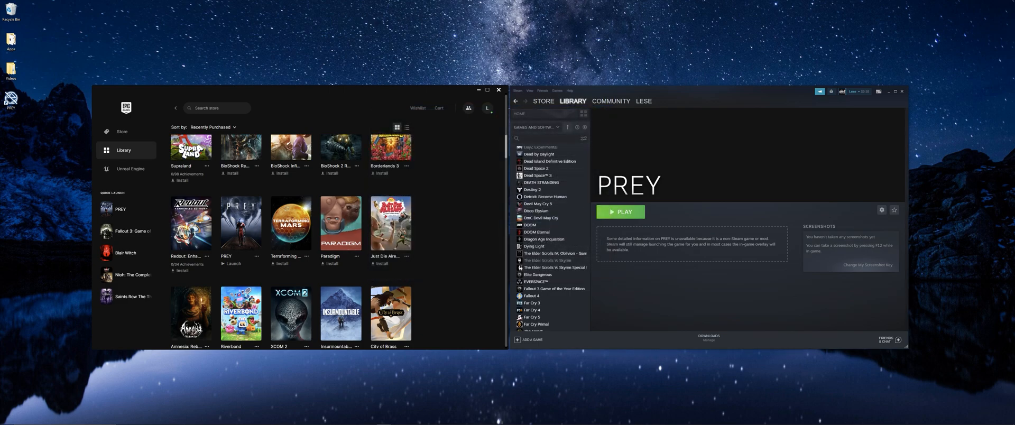
mouse_move(632, 218)
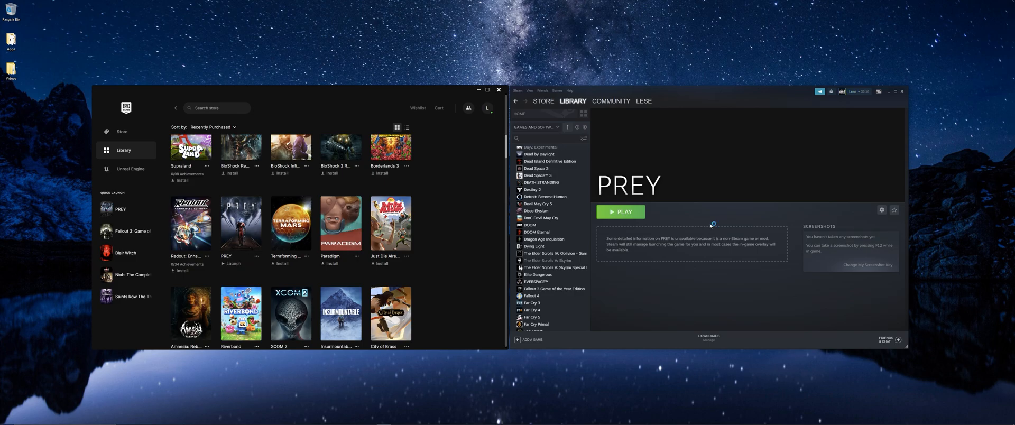
Step: Press PLAY on the PREY library page to launch the game
click(231, 263)
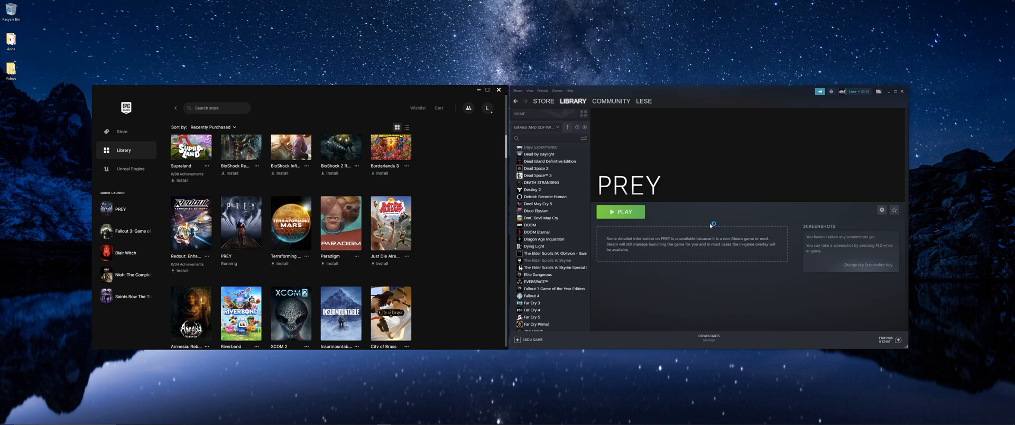